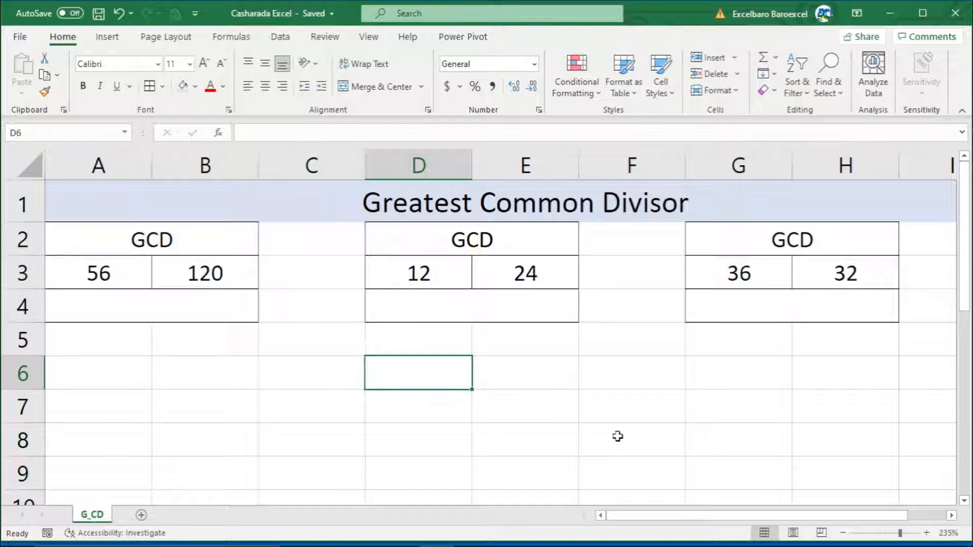
- Start a =GCD formula in the merged row-4 cell under the pair 56 and 120
click(311, 372)
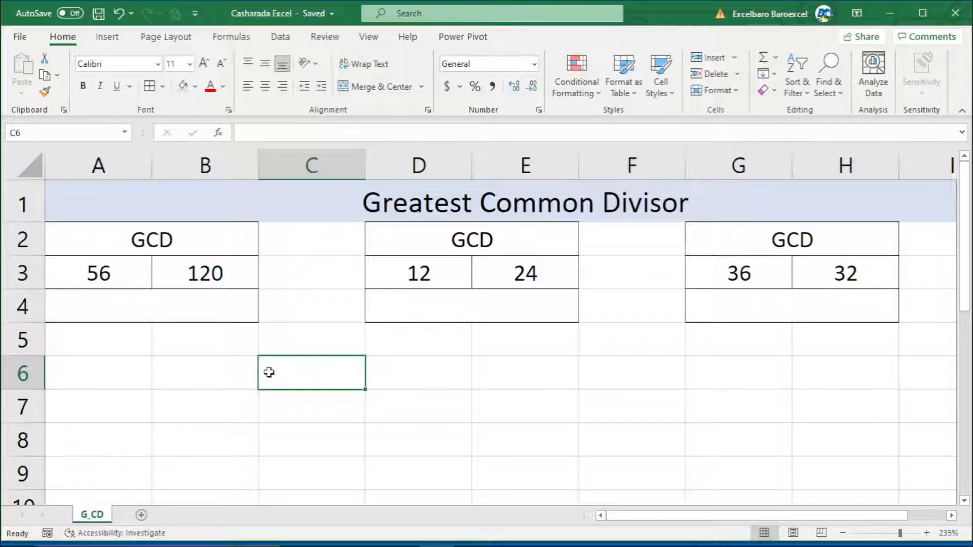
mouse_move(675, 370)
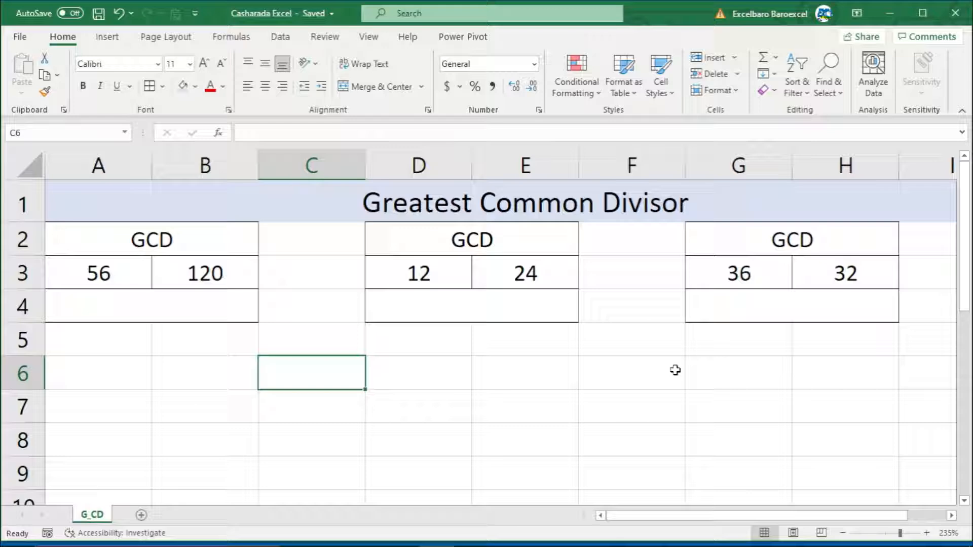
mouse_move(558, 440)
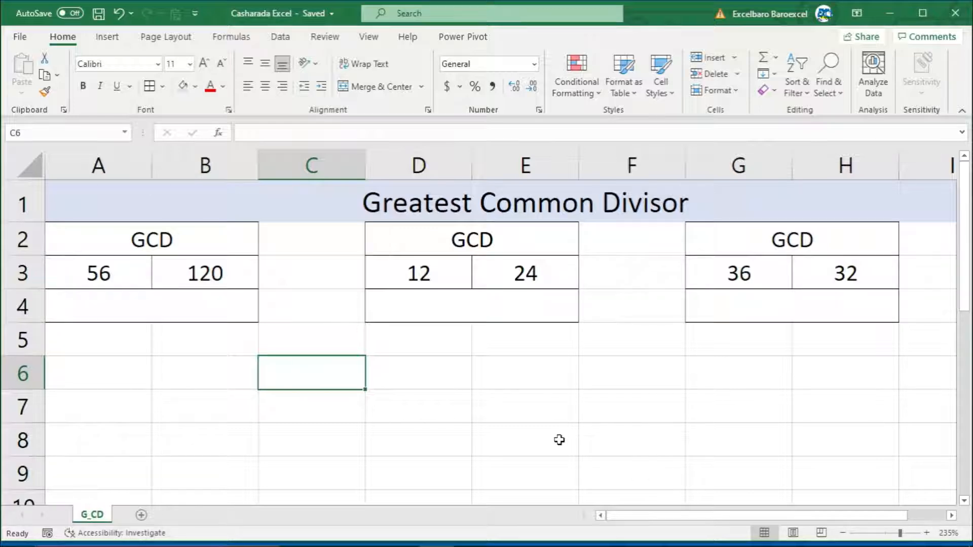
mouse_move(597, 441)
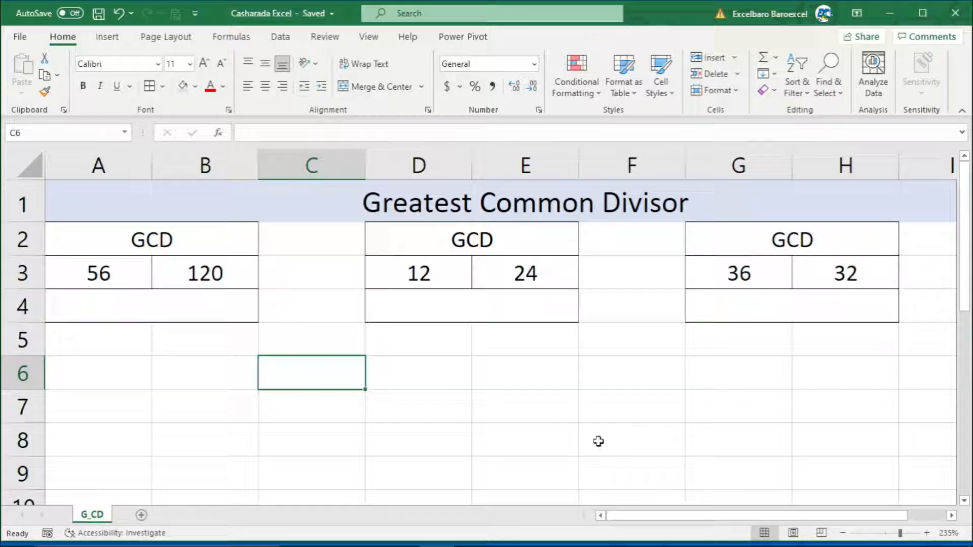
mouse_move(465, 337)
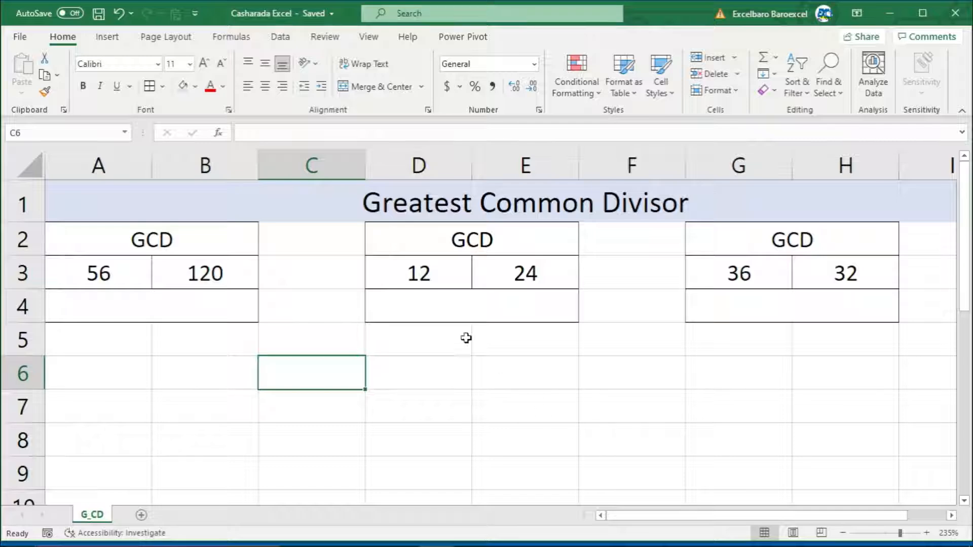
mouse_move(438, 427)
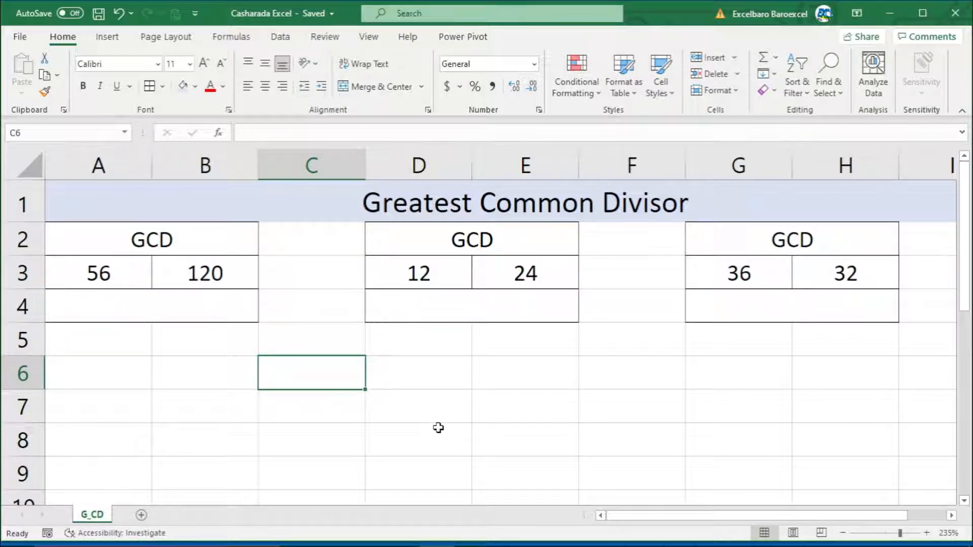
click(205, 273)
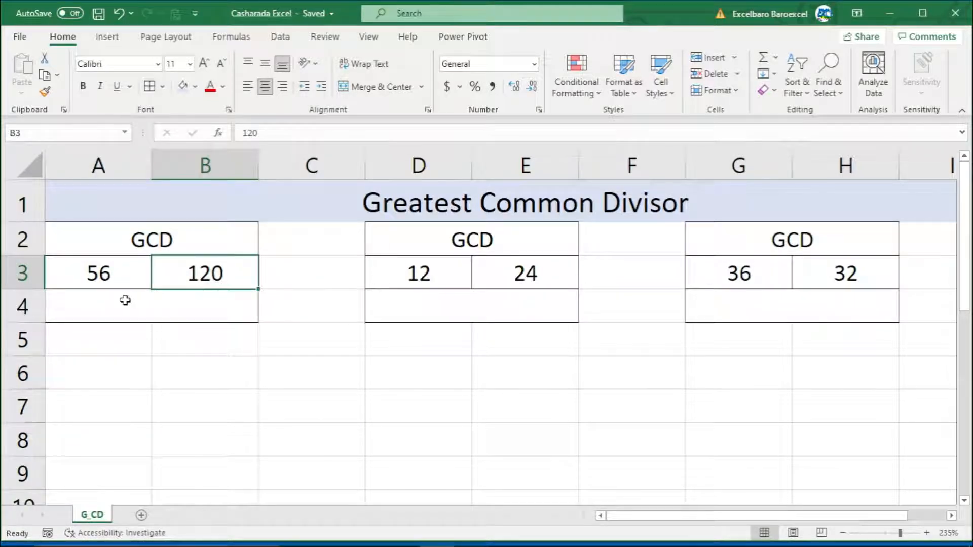
mouse_move(346, 373)
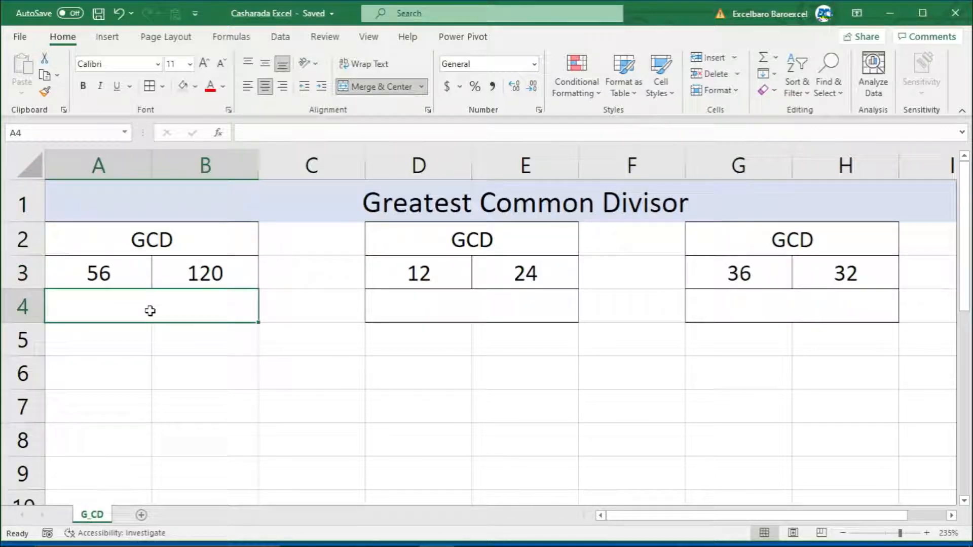
click(205, 273)
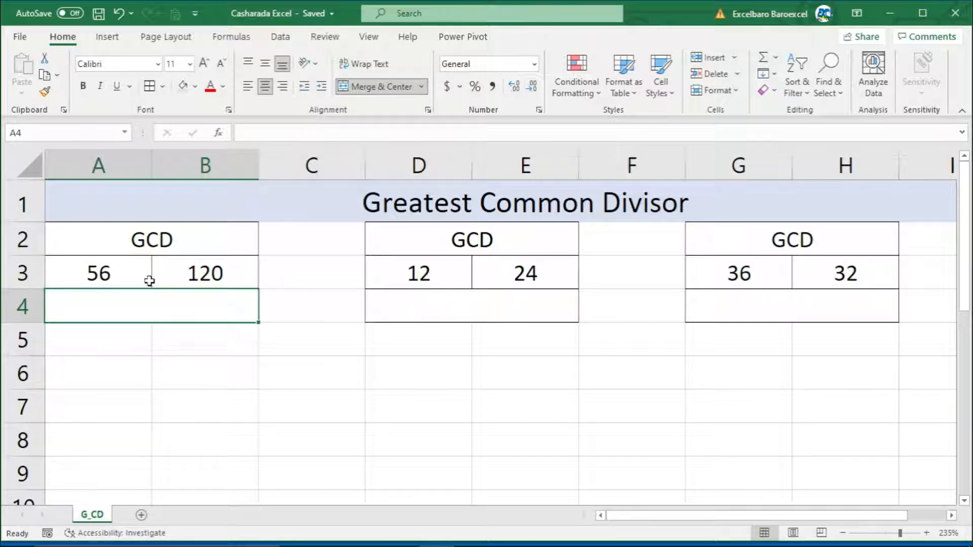
mouse_move(121, 495)
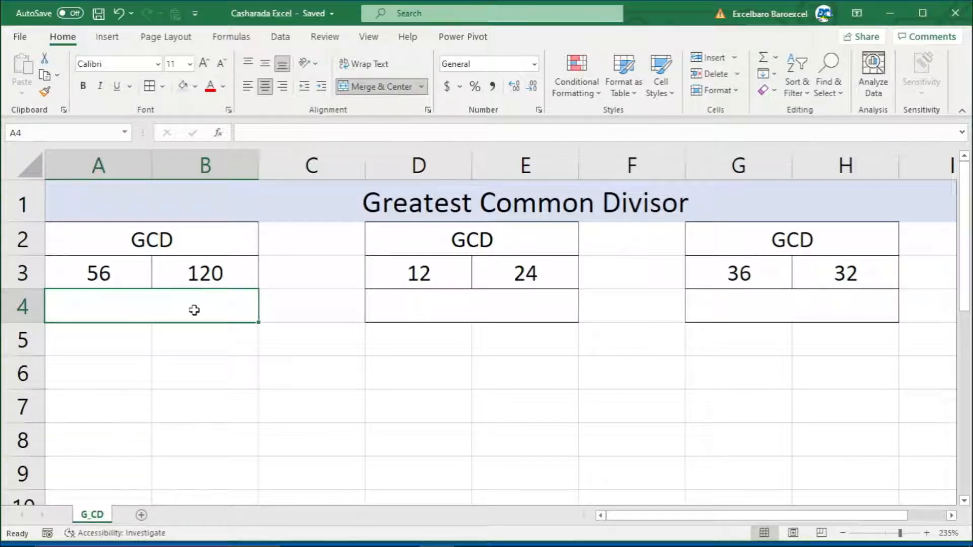
text(=)
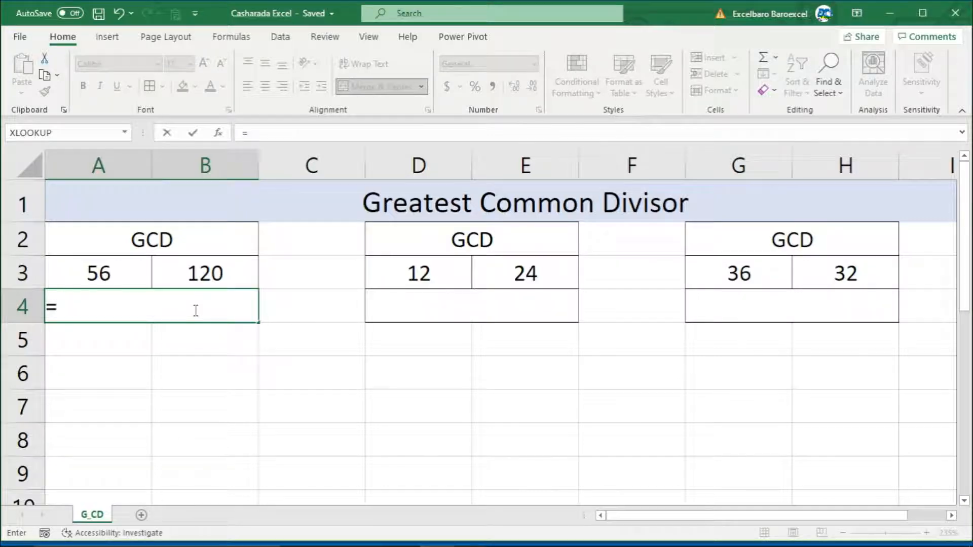
text(gcd)
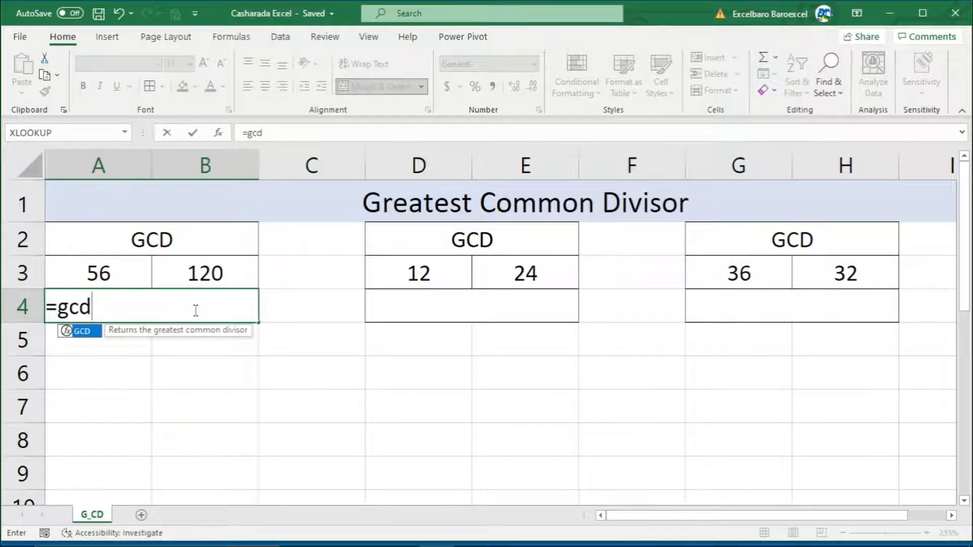
mouse_move(124, 354)
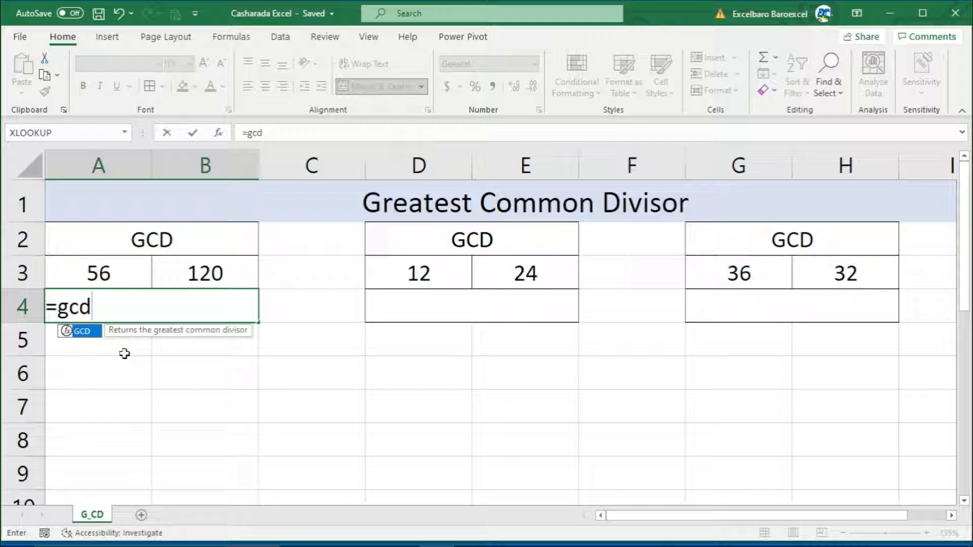
mouse_move(109, 340)
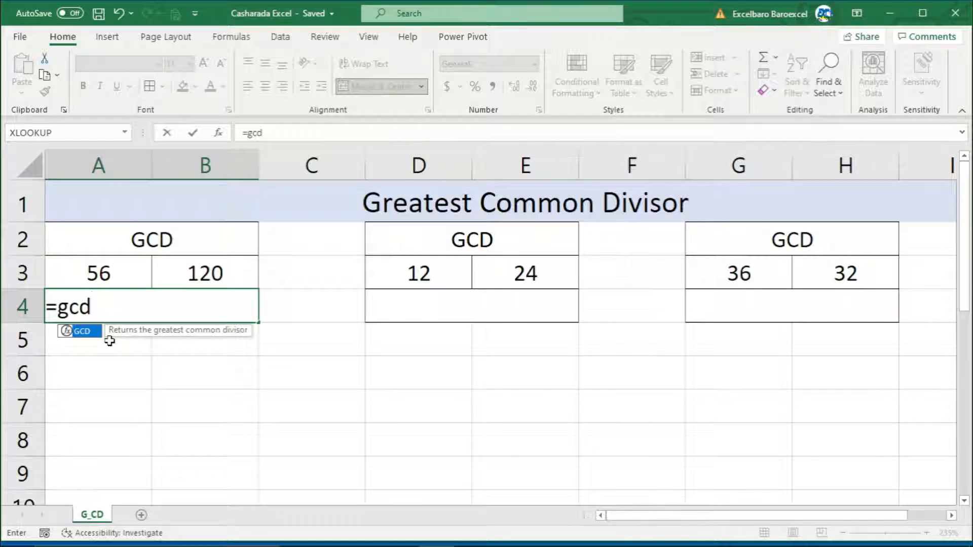
mouse_move(132, 335)
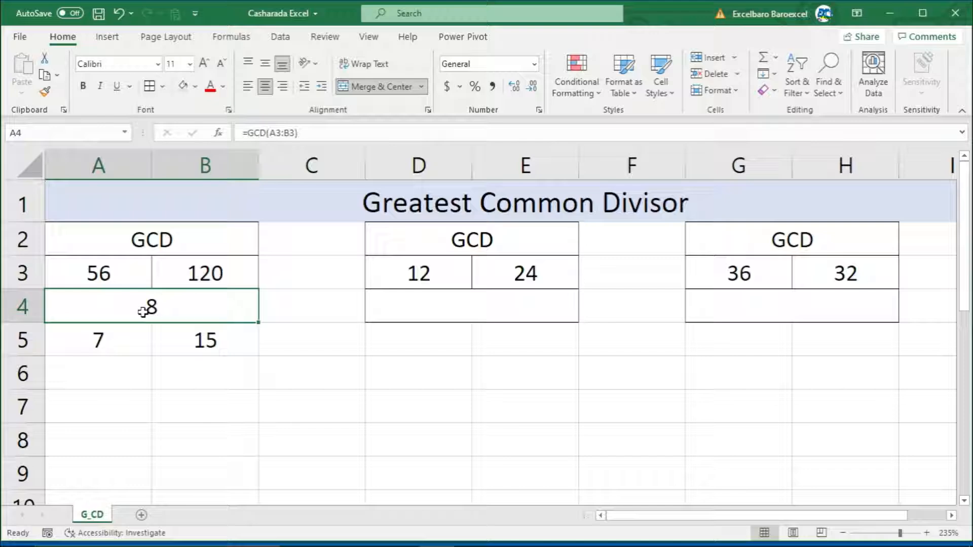
- Review the first table's GCD result 8 for 56 and 120 with quotients 7 and 15
click(97, 340)
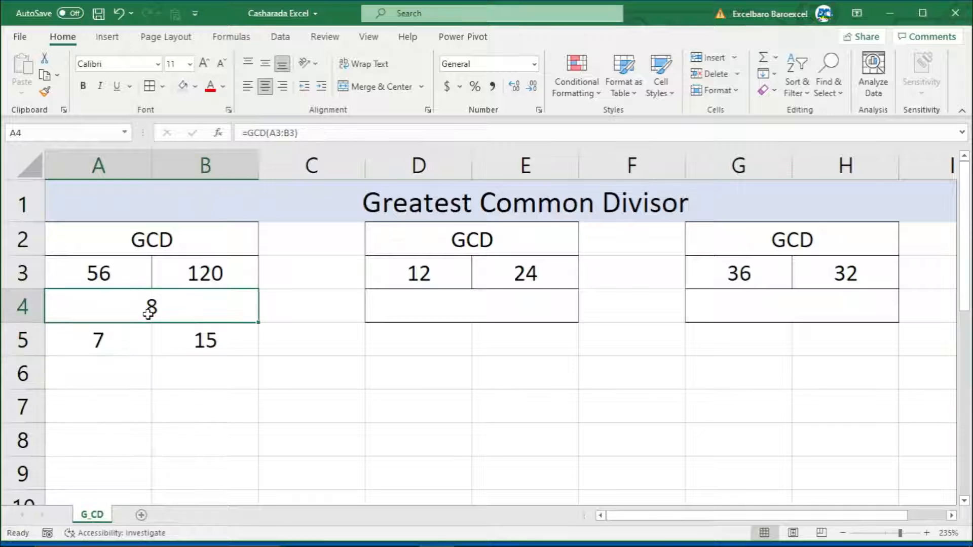
click(205, 340)
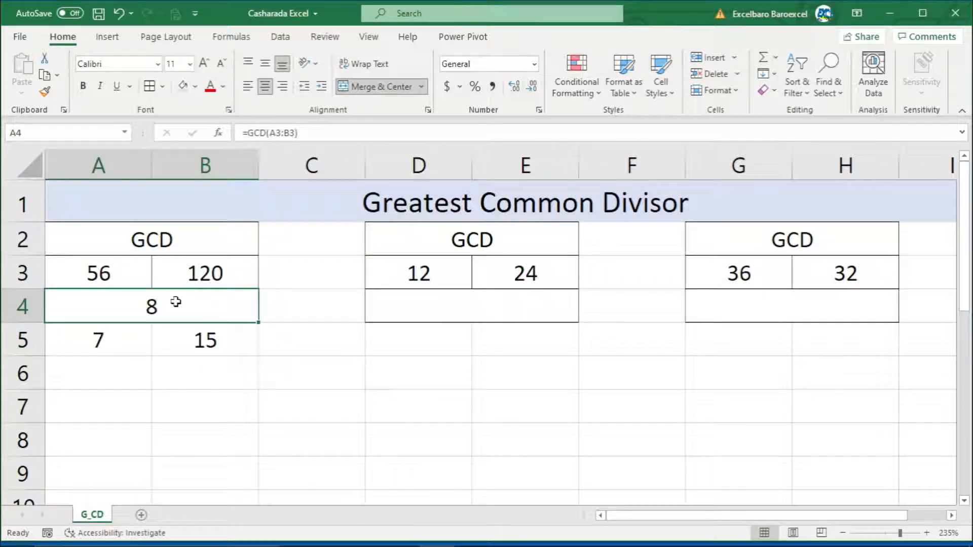
click(205, 273)
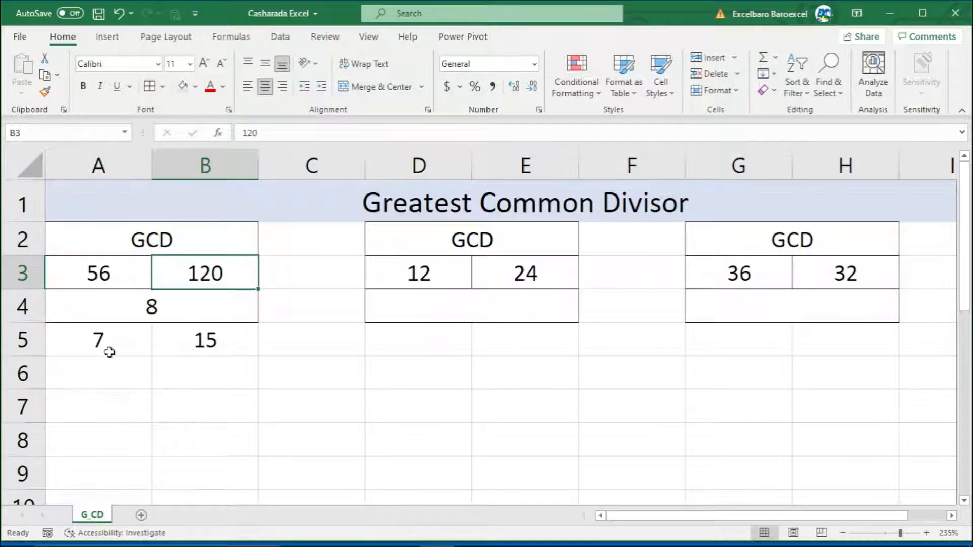
mouse_move(102, 343)
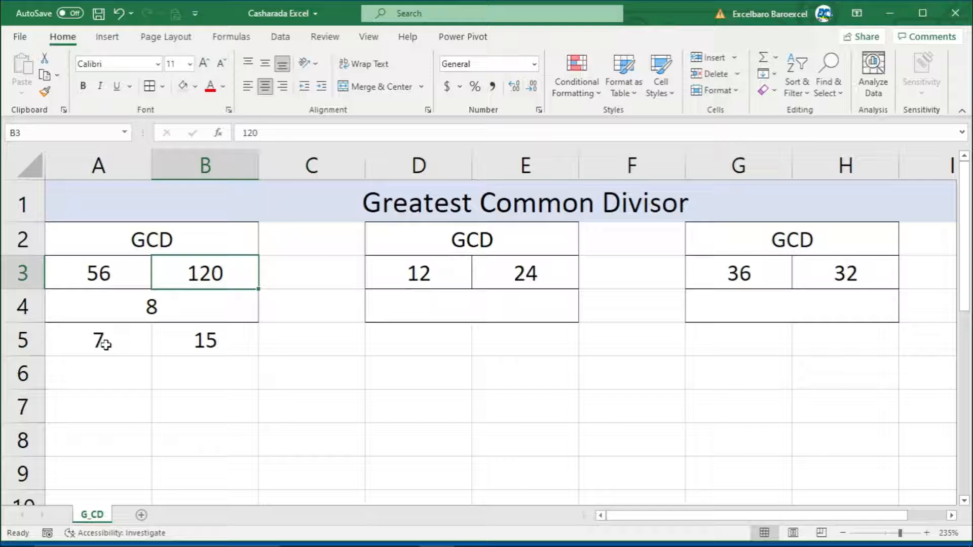
click(97, 273)
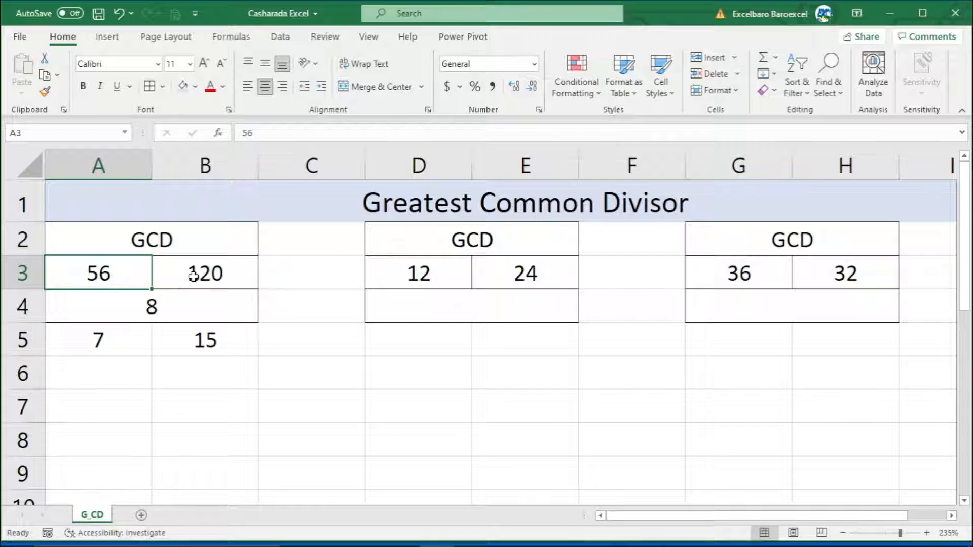
click(151, 306)
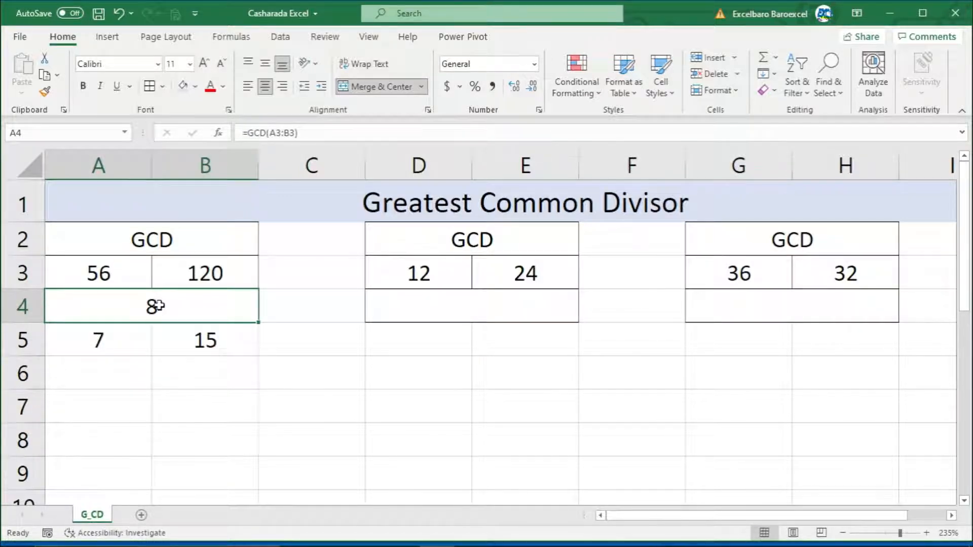
mouse_move(476, 306)
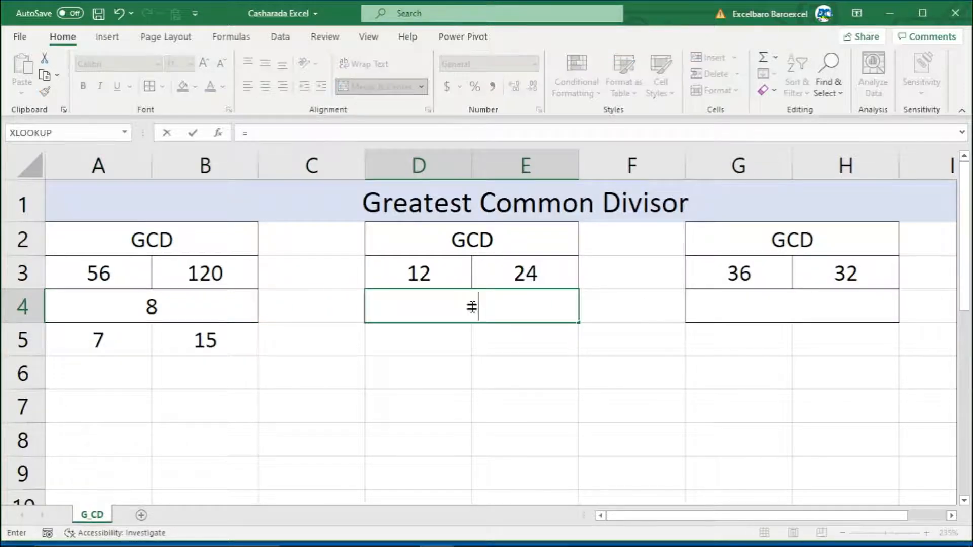
- Enter =GCD(D3,E3) so the second table returns 12 for 12 and 24
text(=gc)
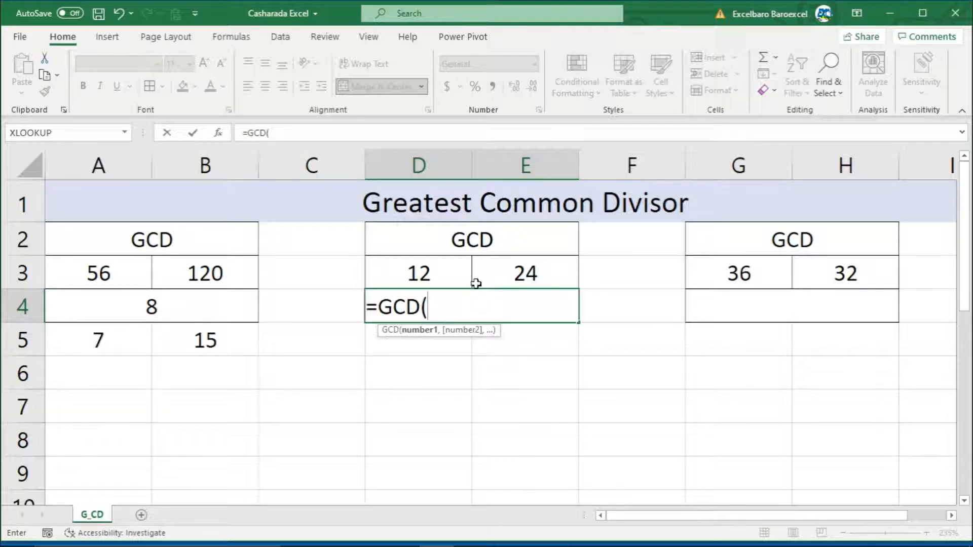
click(418, 273)
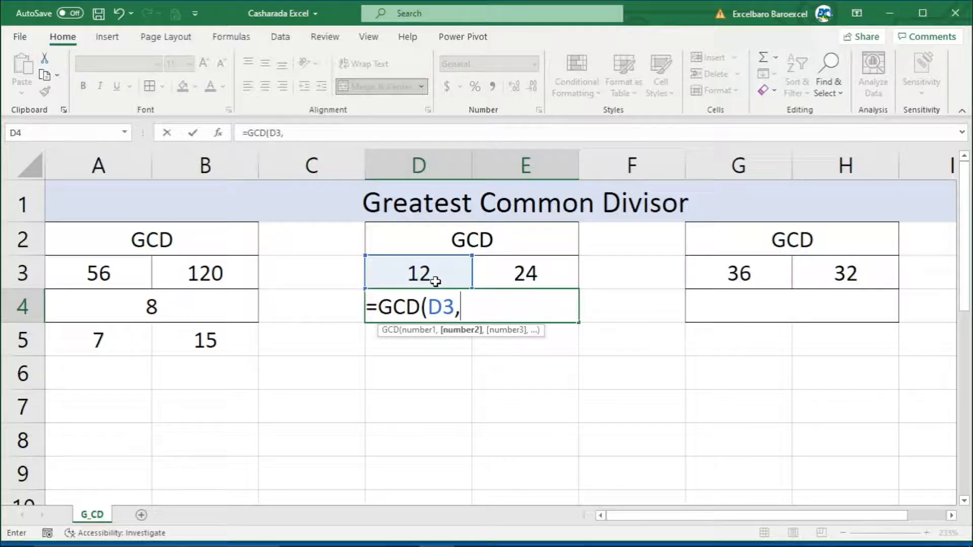
click(524, 273)
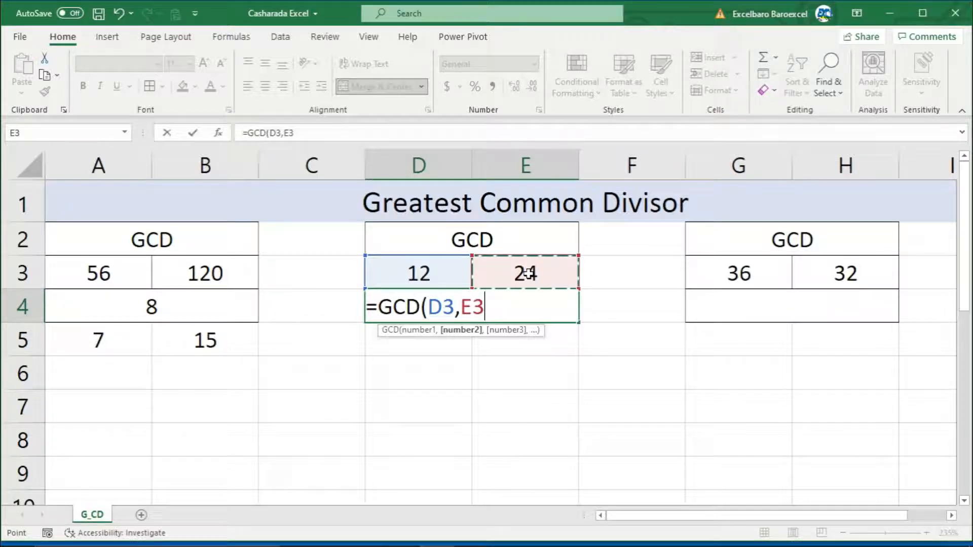
key(Return)
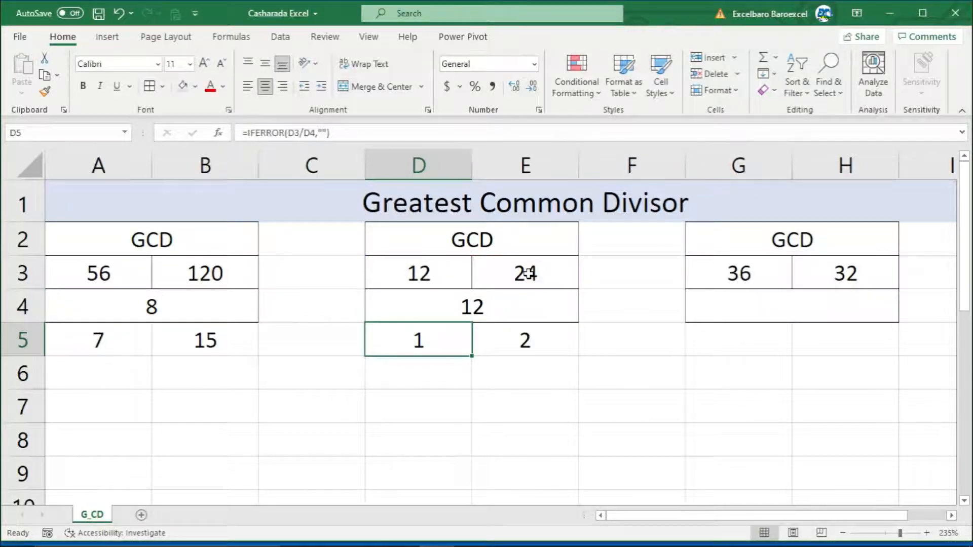
mouse_move(634, 274)
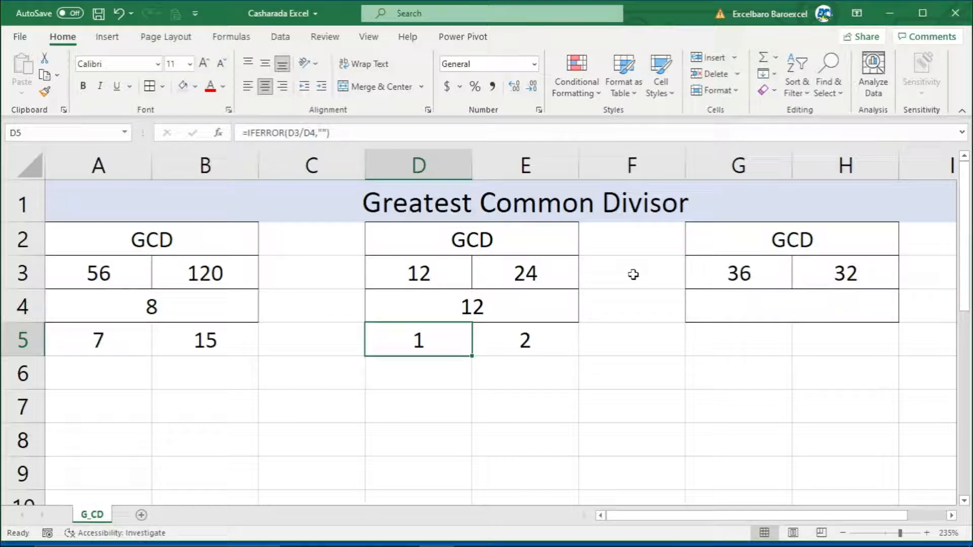
mouse_move(442, 281)
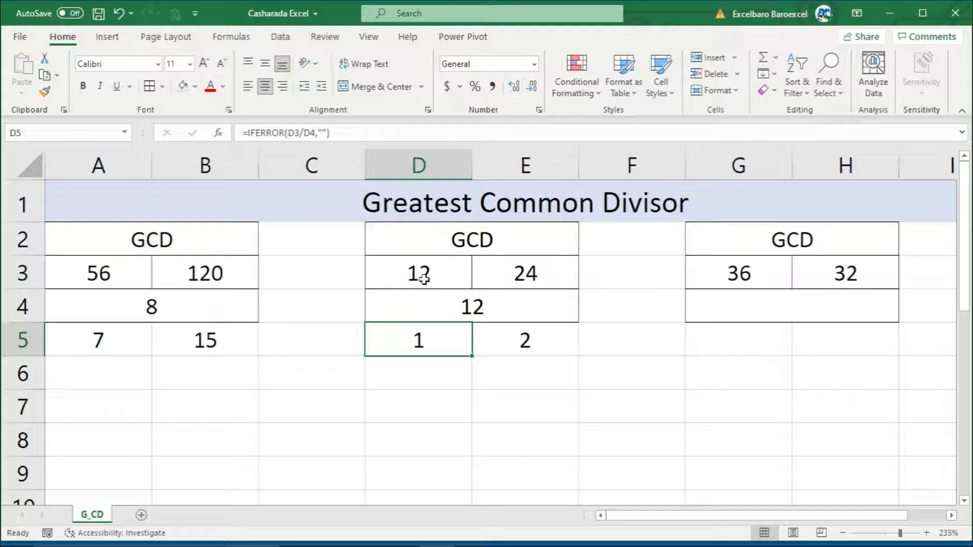
click(418, 273)
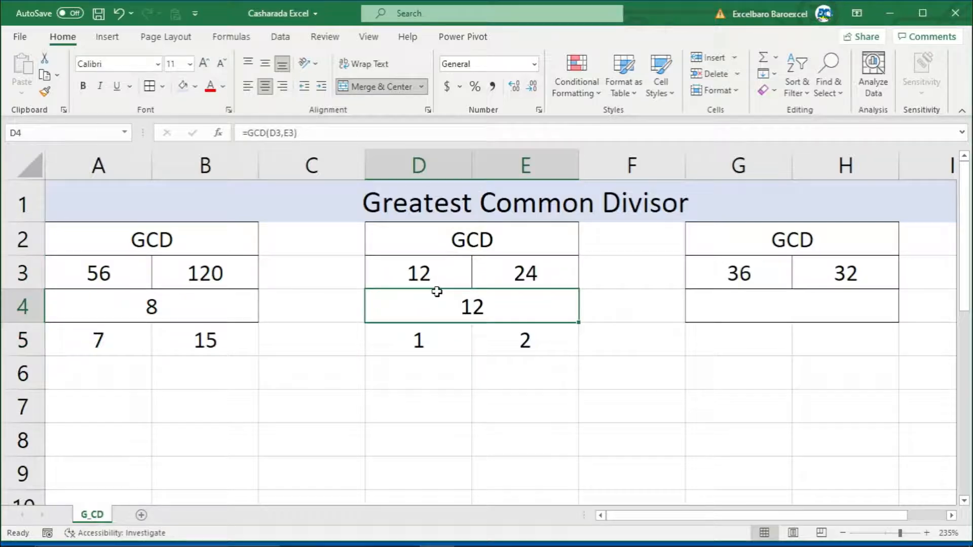
click(524, 273)
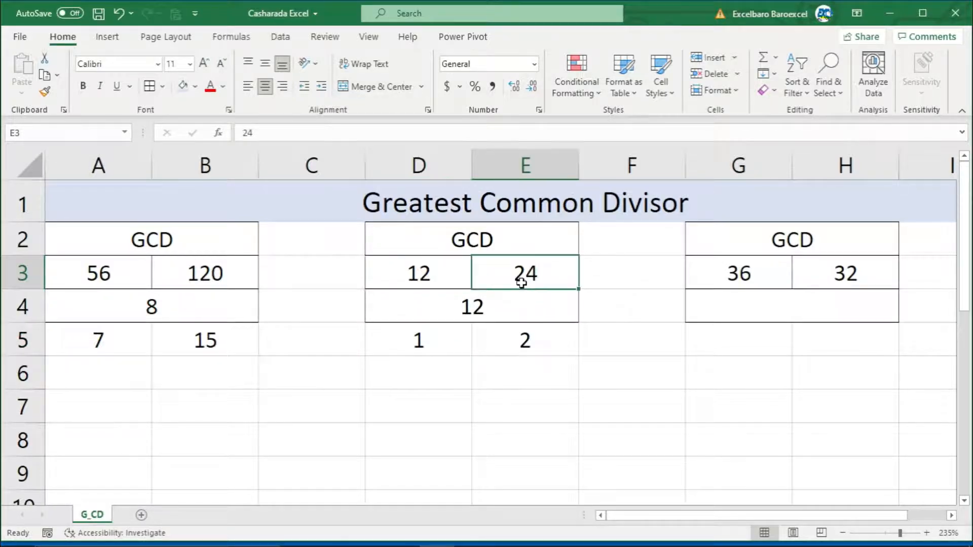
mouse_move(475, 306)
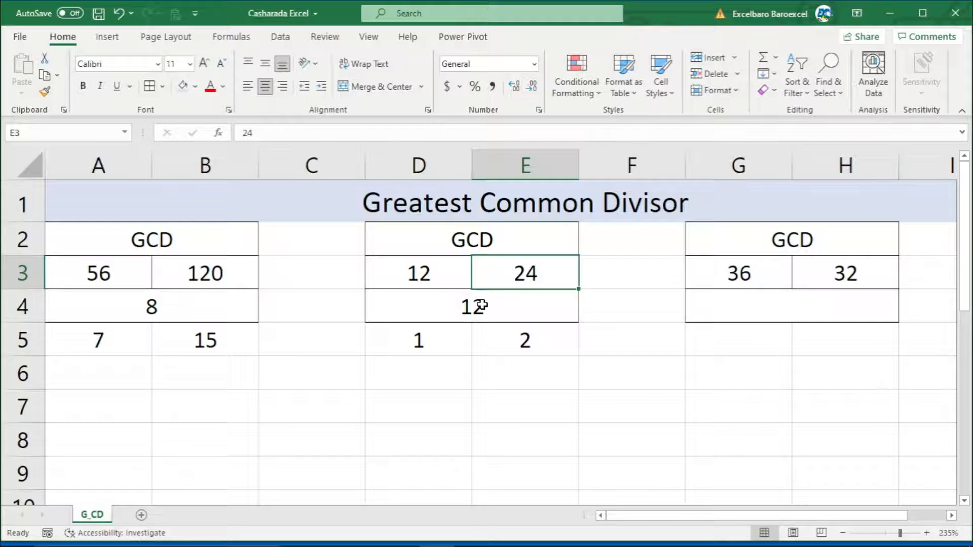
click(524, 340)
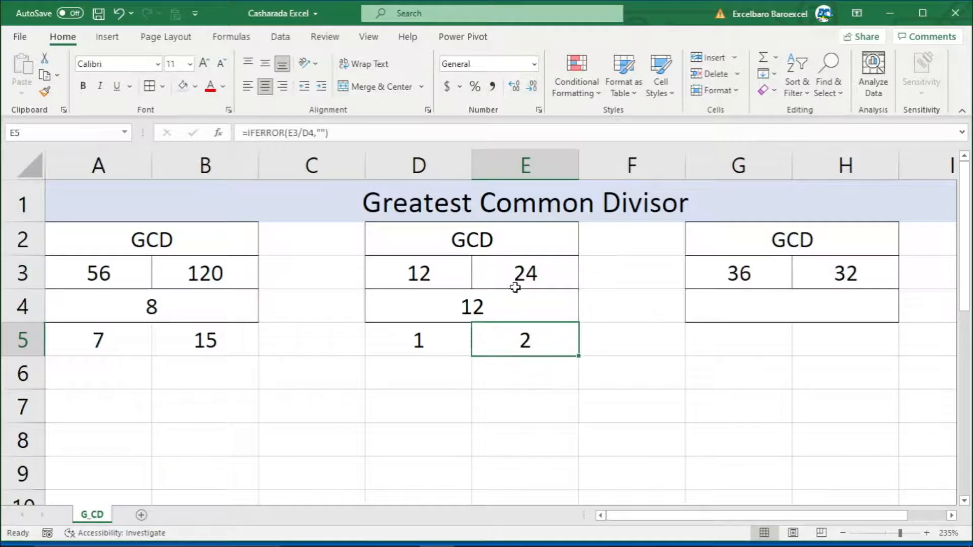
mouse_move(522, 343)
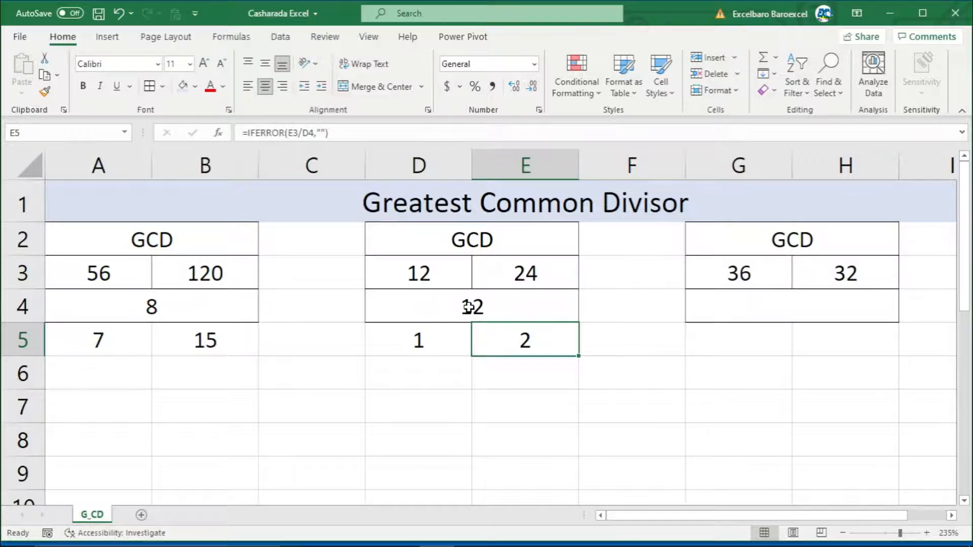
click(524, 273)
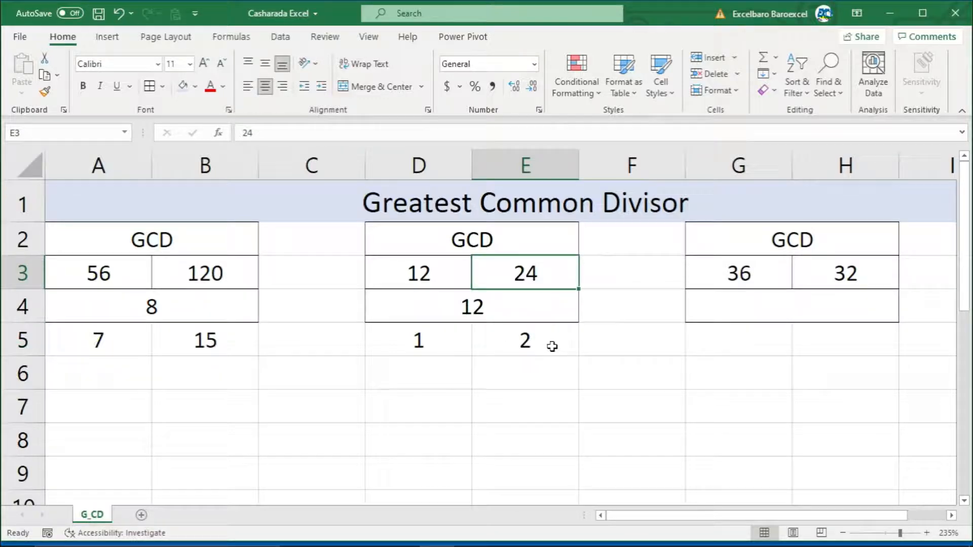
click(418, 339)
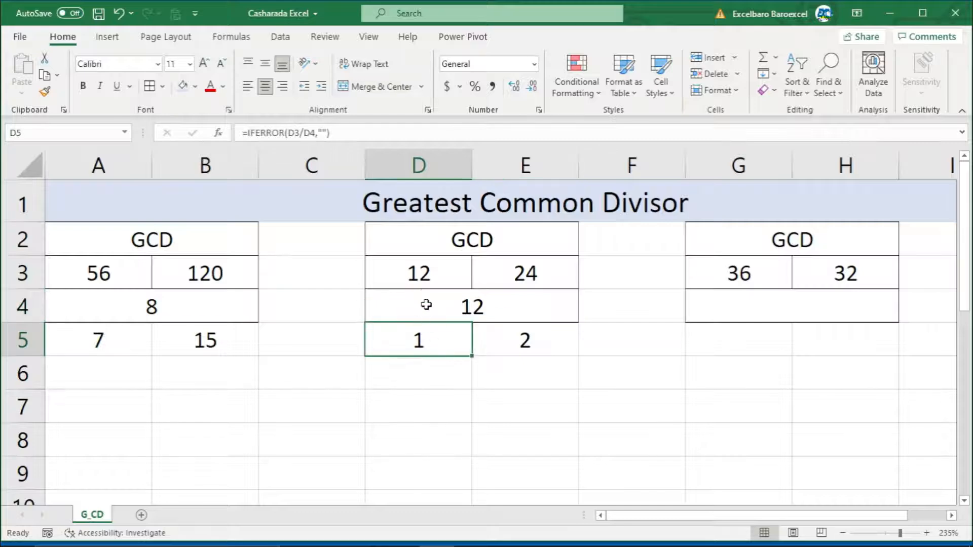
click(417, 273)
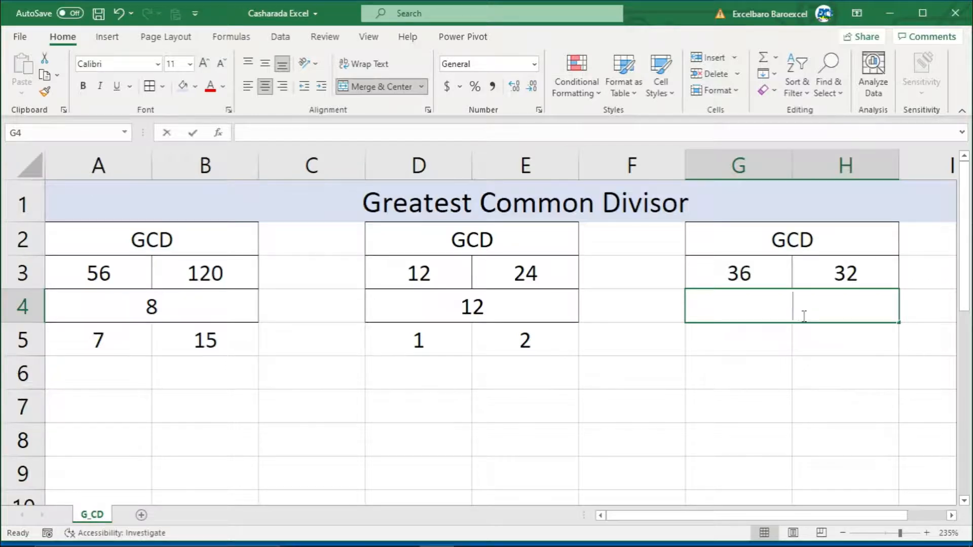
- Enter =GCD(G3:H3) so the third table returns 4 for 36 and 32
text(=gcd)
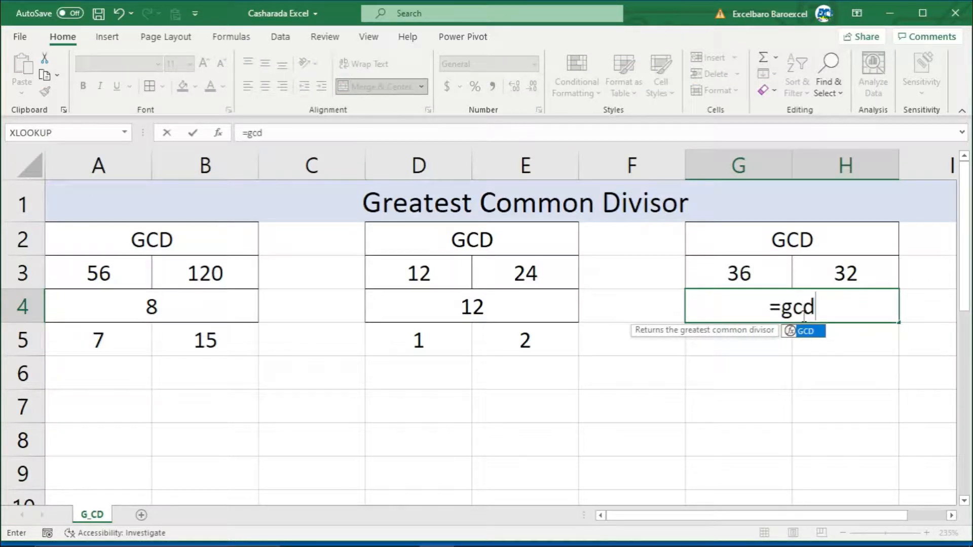
click(737, 273)
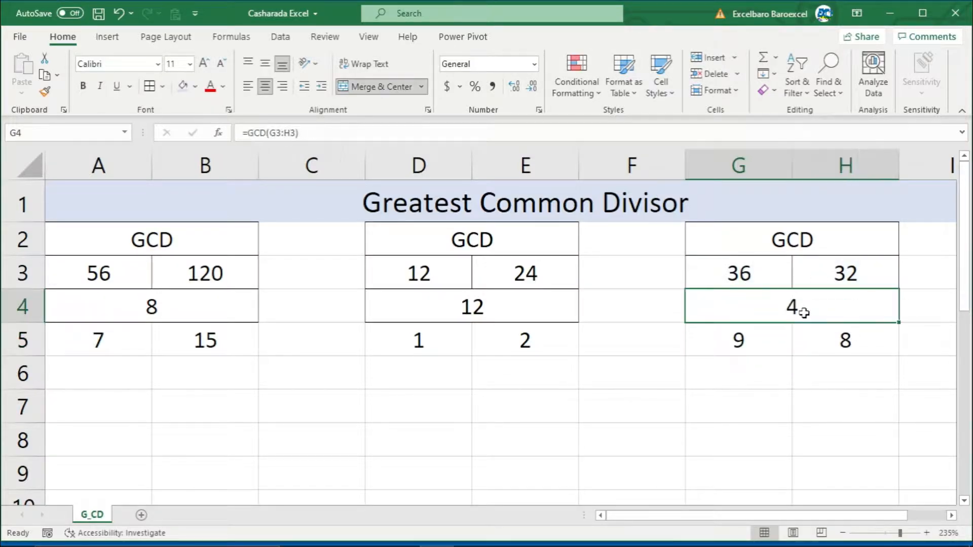
mouse_move(846, 296)
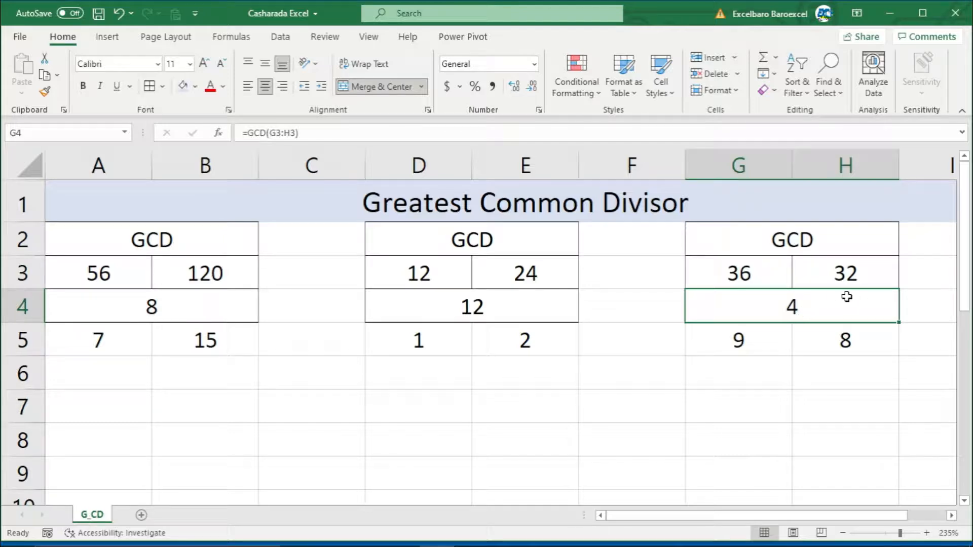
mouse_move(755, 337)
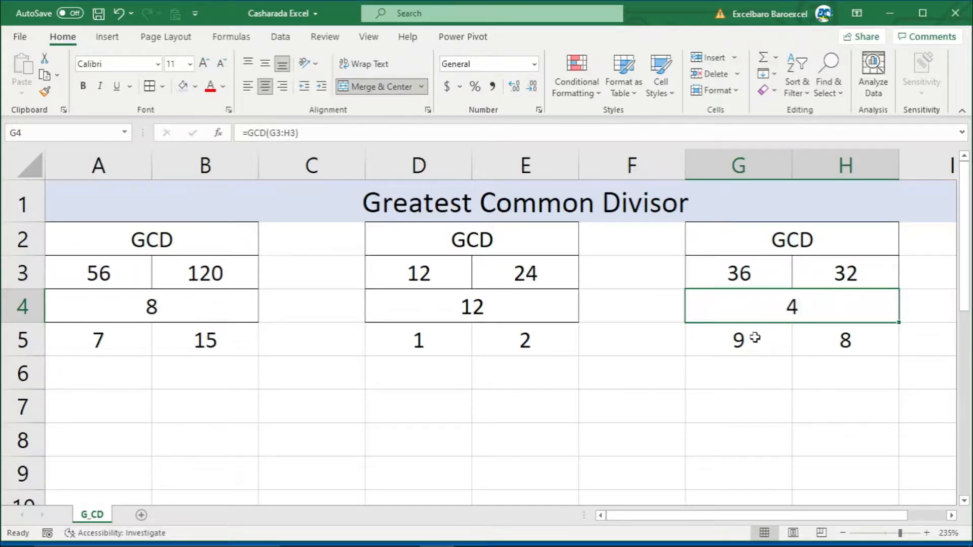
click(738, 273)
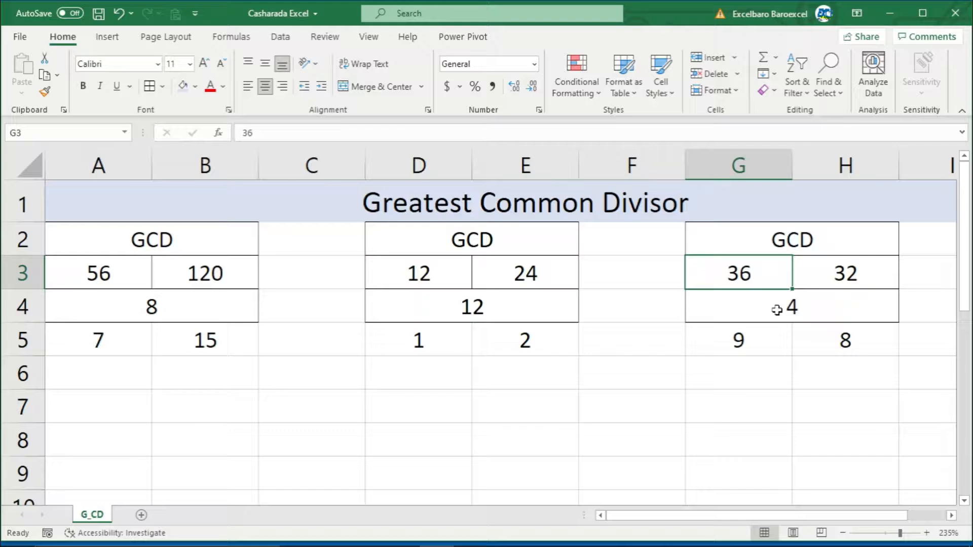
click(844, 273)
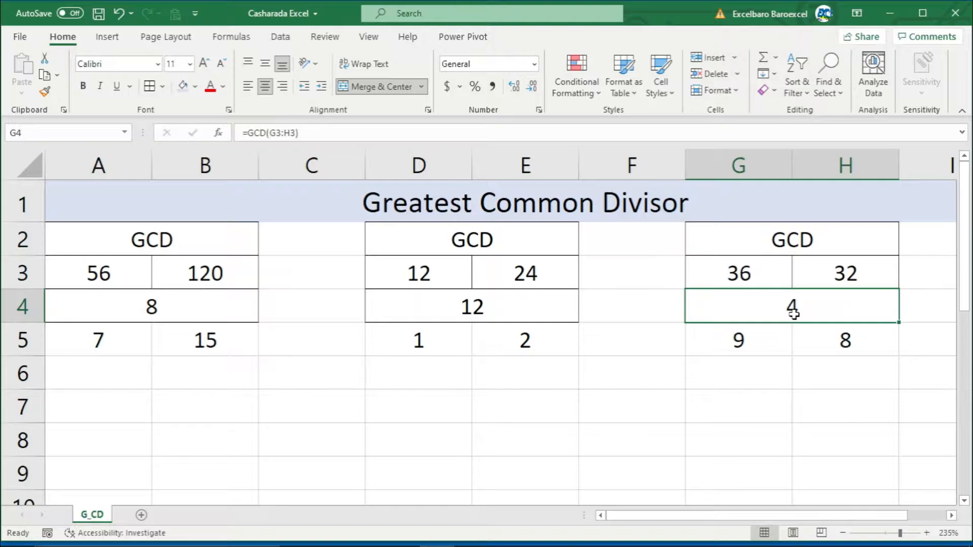
click(524, 273)
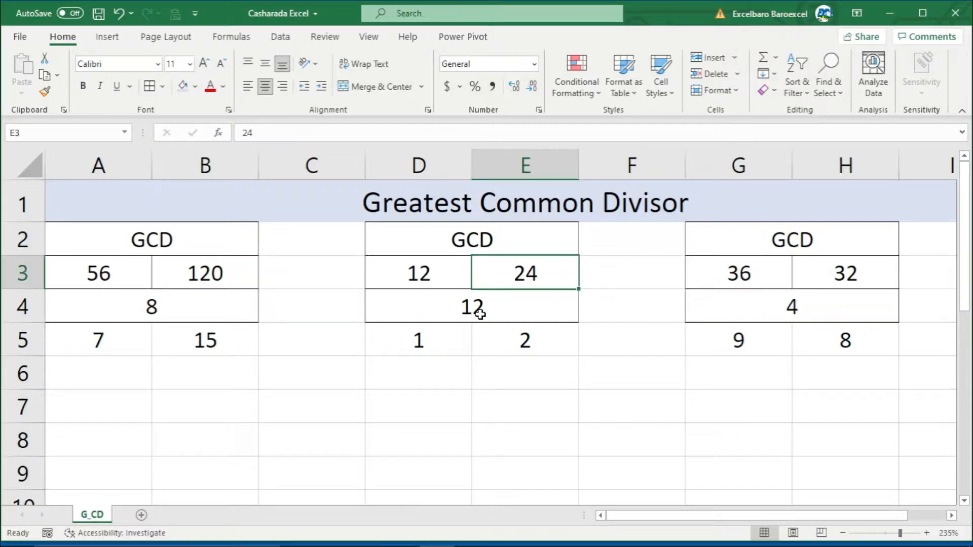